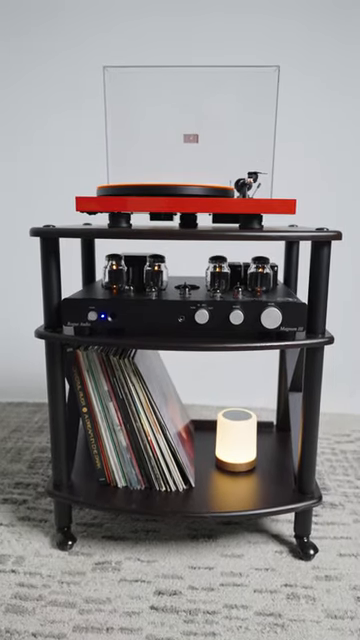
pyautogui.scroll(-3)
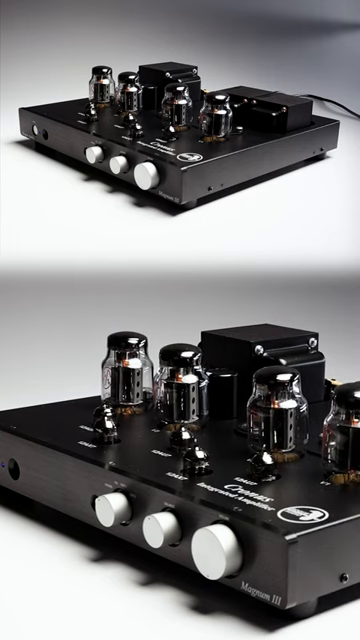